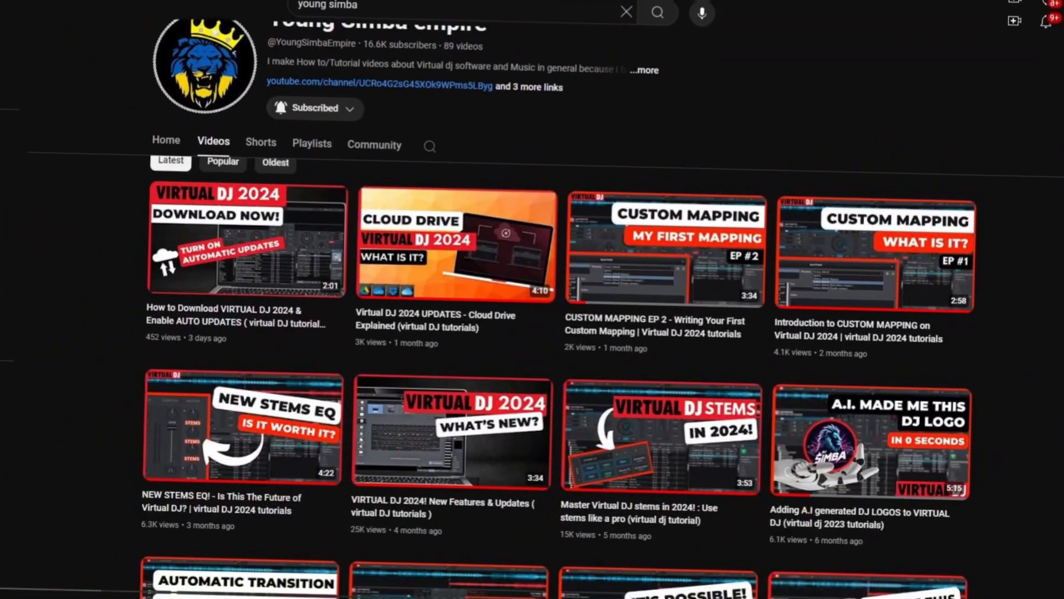
# Scroll down the Young Simba Empire channel's VirtualDJ 2024 tutorial videos on YouTube.
pyautogui.scroll(-3)
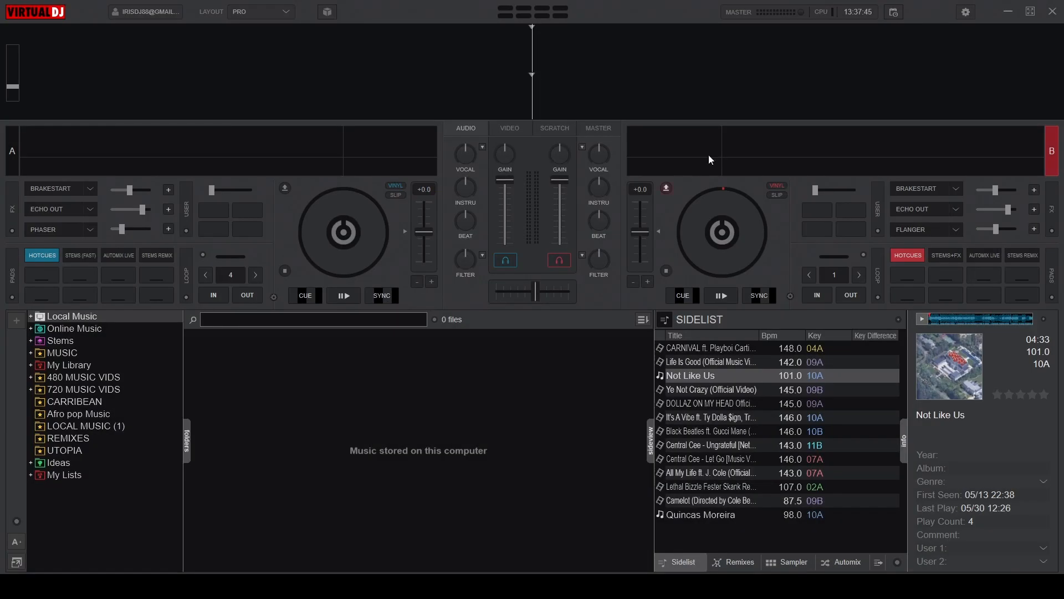
# Bring up VirtualDJ Settings on the Audio page showing the speaker-only master output.
pyautogui.click(964, 12)
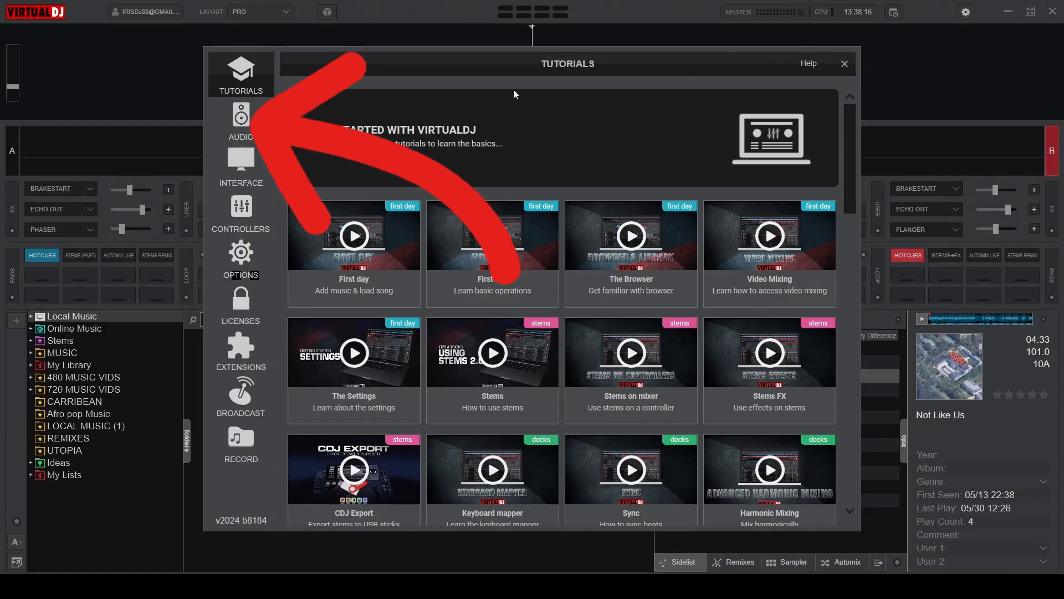
pyautogui.click(240, 118)
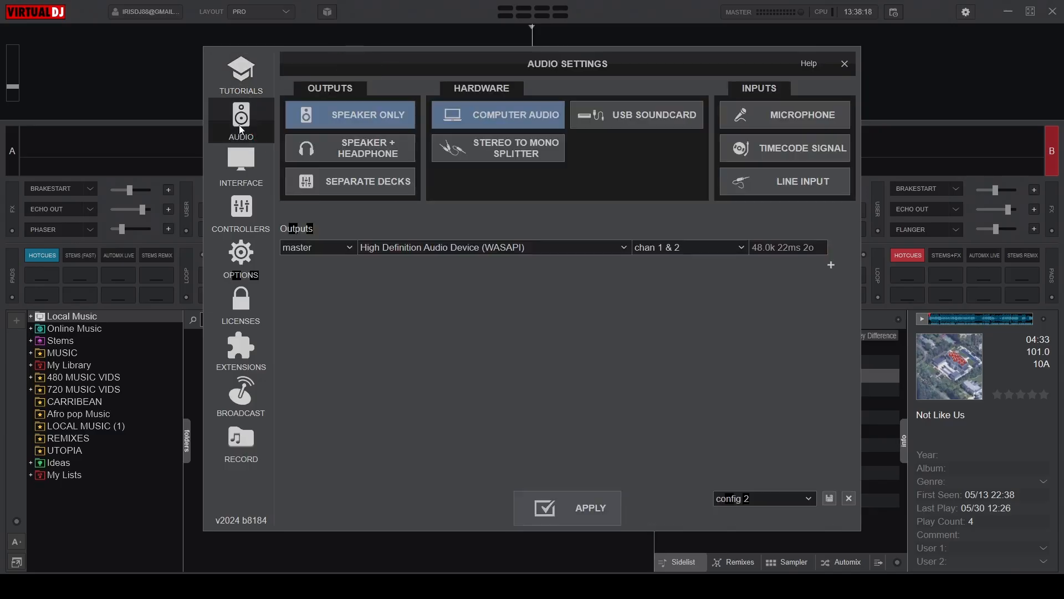
pyautogui.moveTo(348, 93)
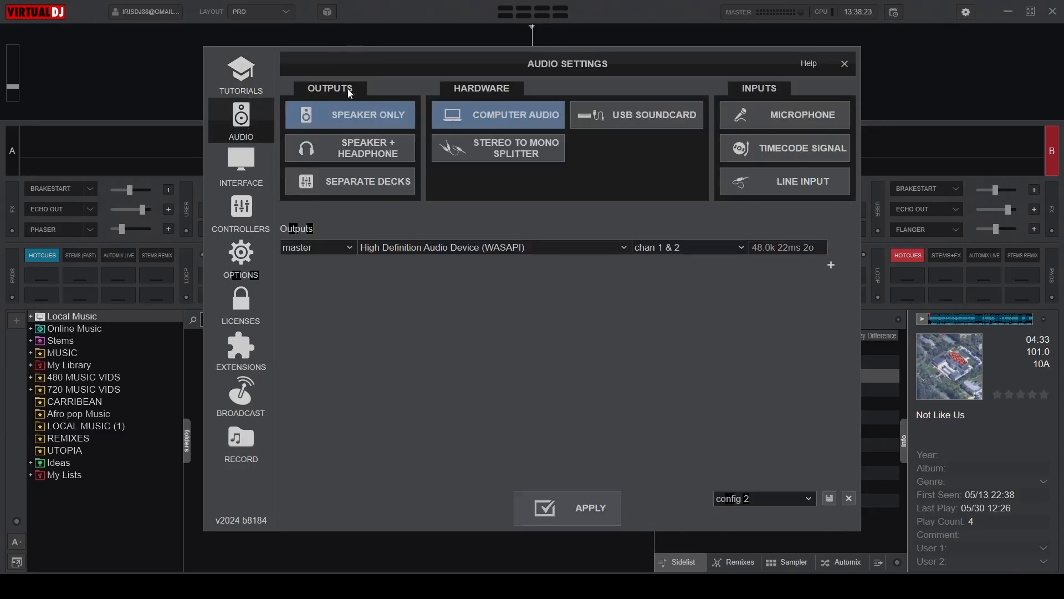
pyautogui.moveTo(372, 148)
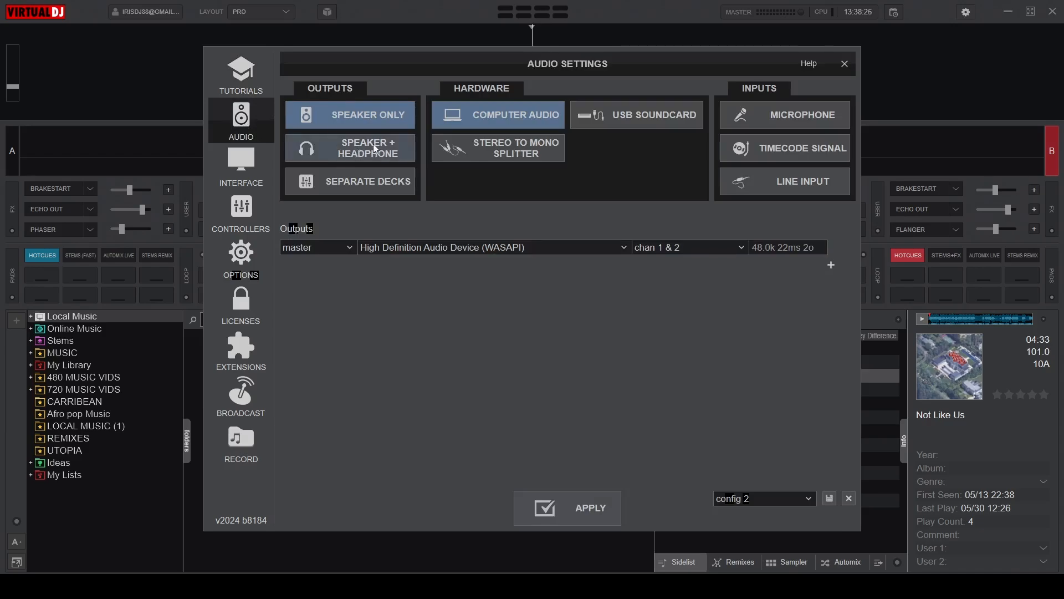
# Set output to Speaker + Headphone and choose the channel pair for the headphone output.
pyautogui.click(349, 147)
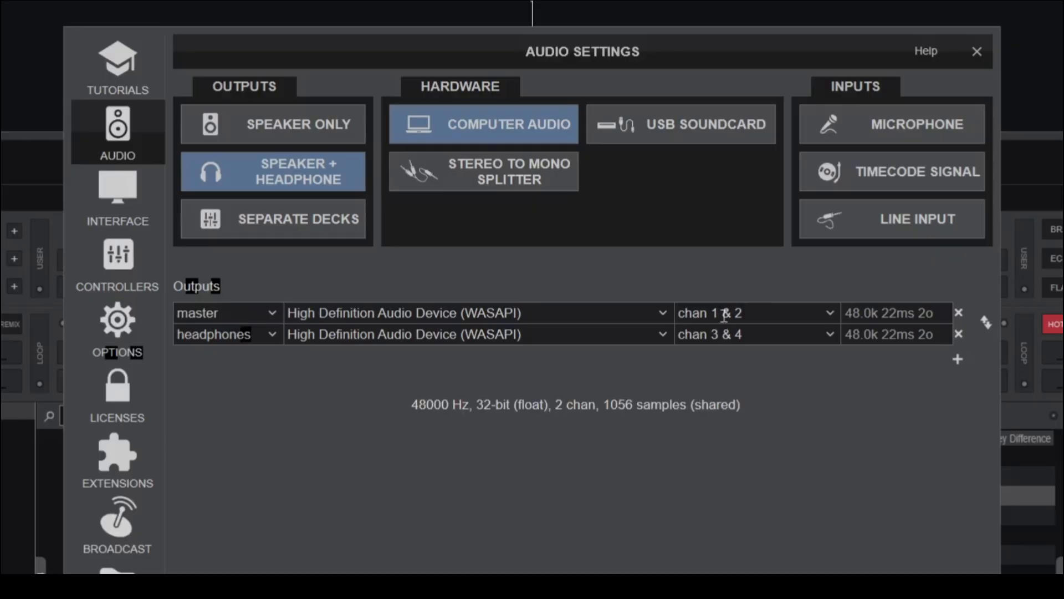
pyautogui.moveTo(830, 344)
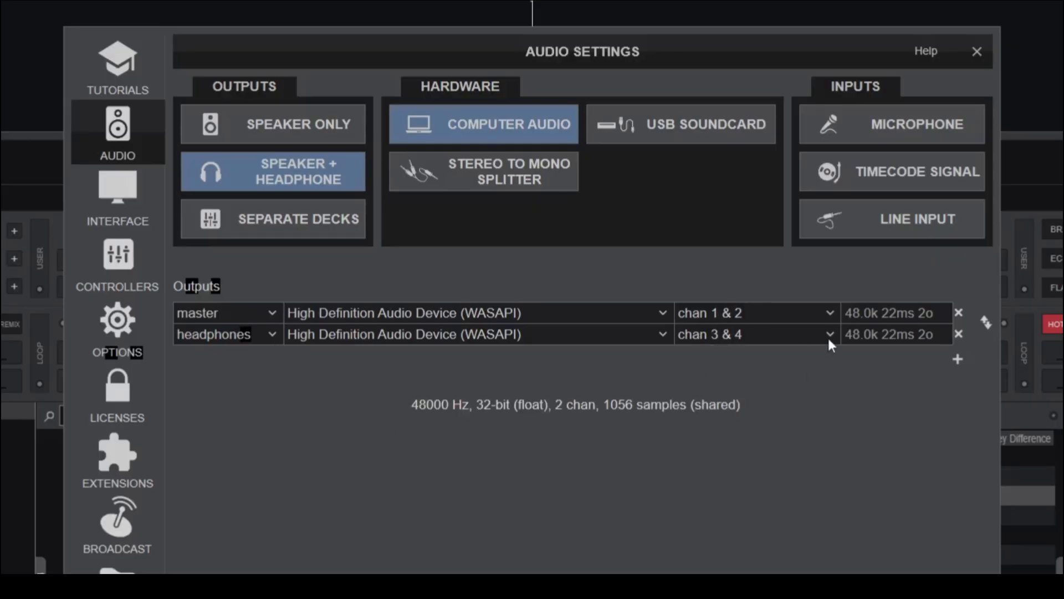
pyautogui.click(828, 334)
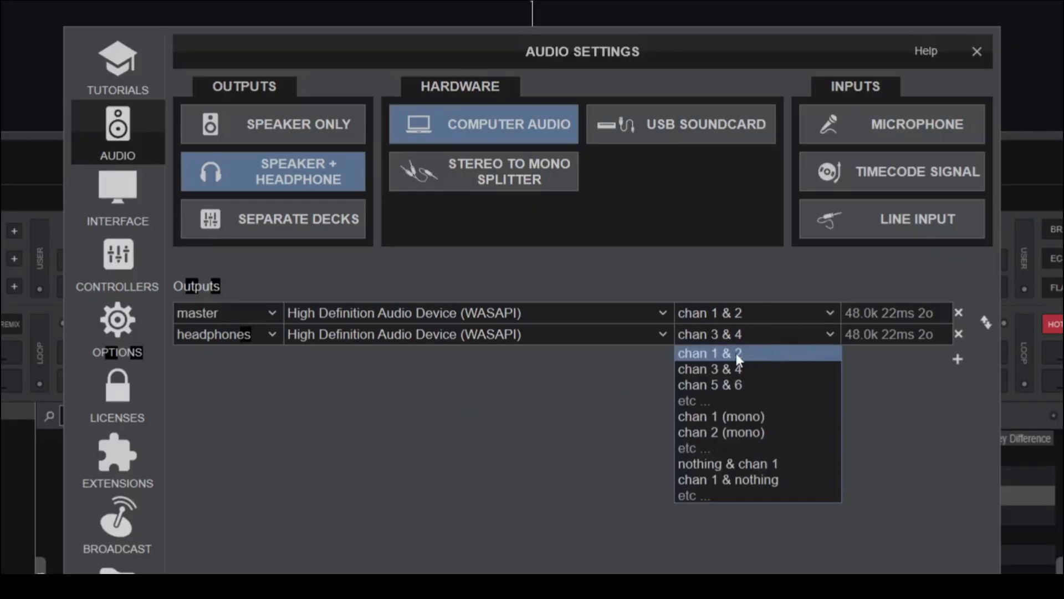
pyautogui.click(709, 352)
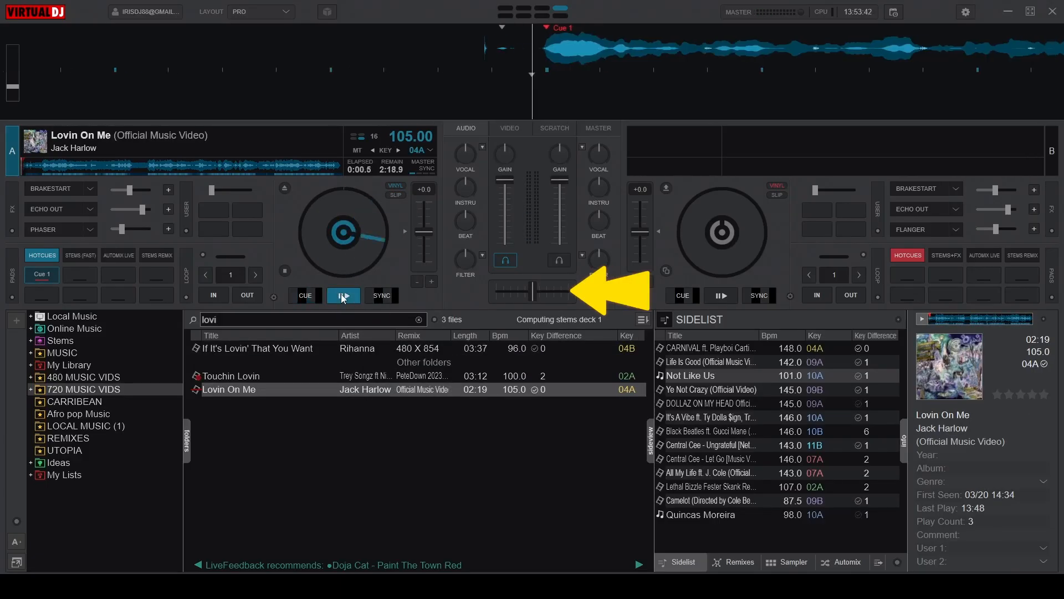
# Start Jack Harlow's 'Lovin On Me' playing on the left deck.
pyautogui.click(343, 295)
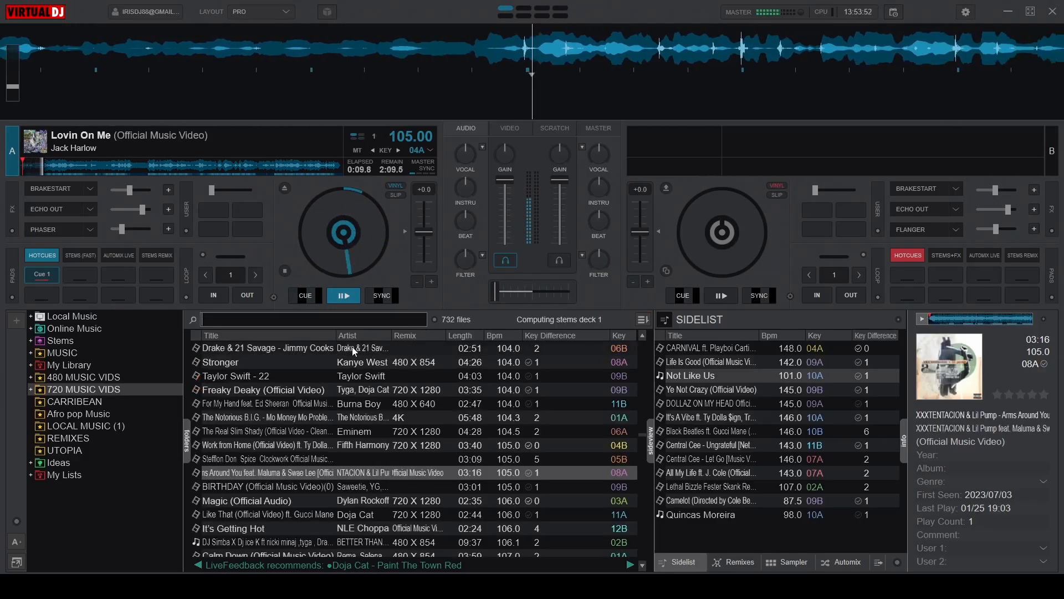
pyautogui.moveTo(713, 228)
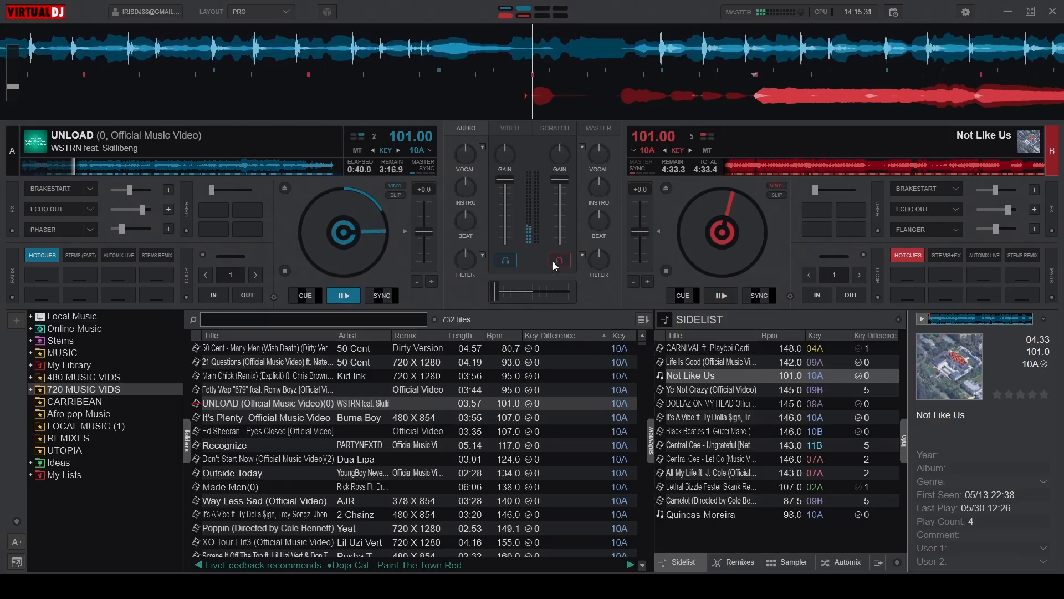
# Enable deck B's PFL so 'Not Like Us' is pre-listened in headphones while UNLOAD plays.
pyautogui.click(504, 260)
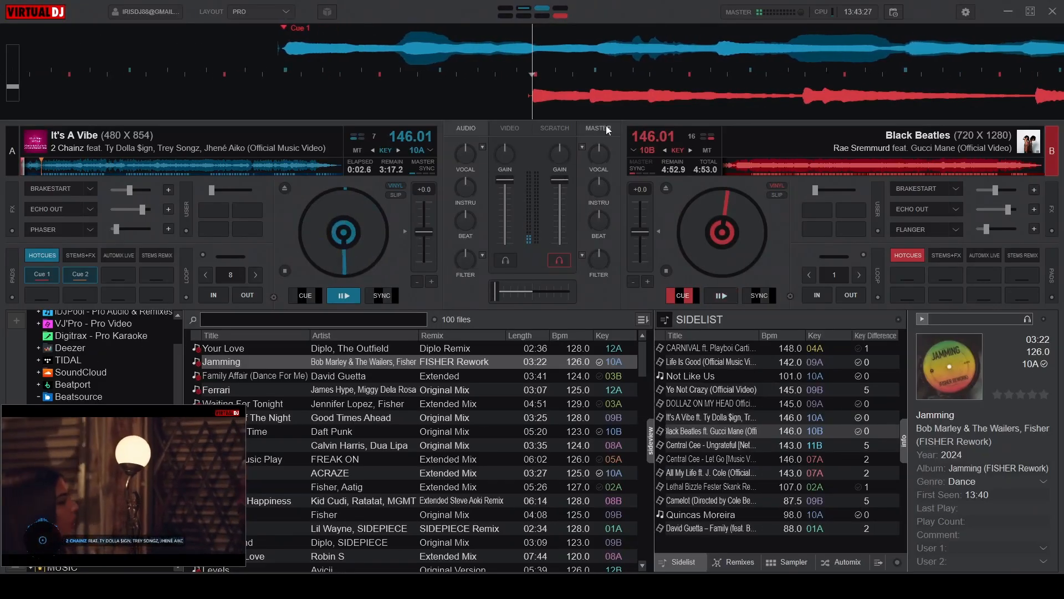
# Reveal the mixer's MASTER section with the headphone Mix knob, then return to it after AUDIO.
pyautogui.click(597, 128)
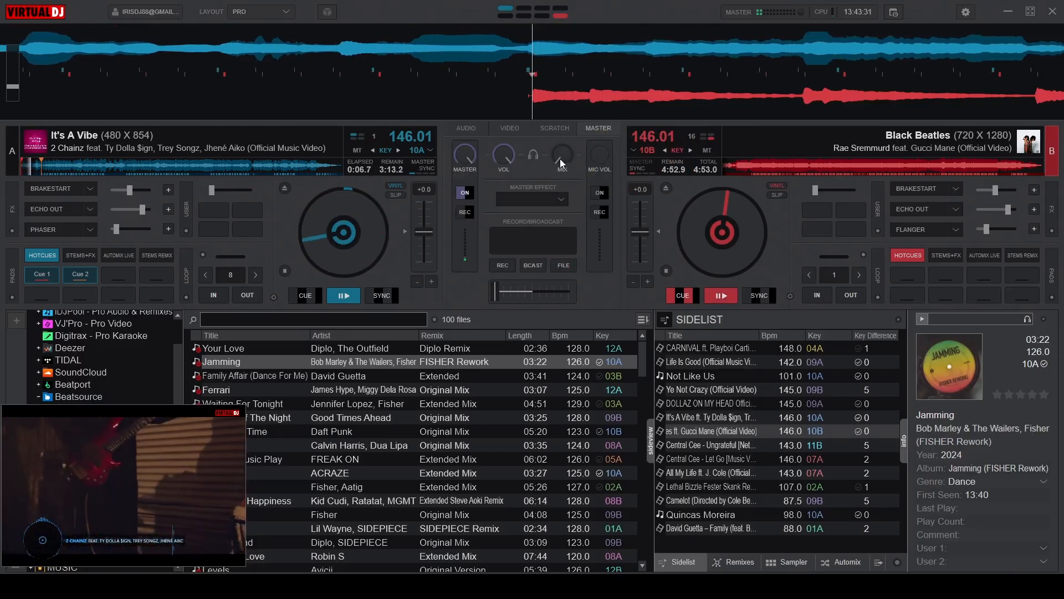
pyautogui.moveTo(564, 156)
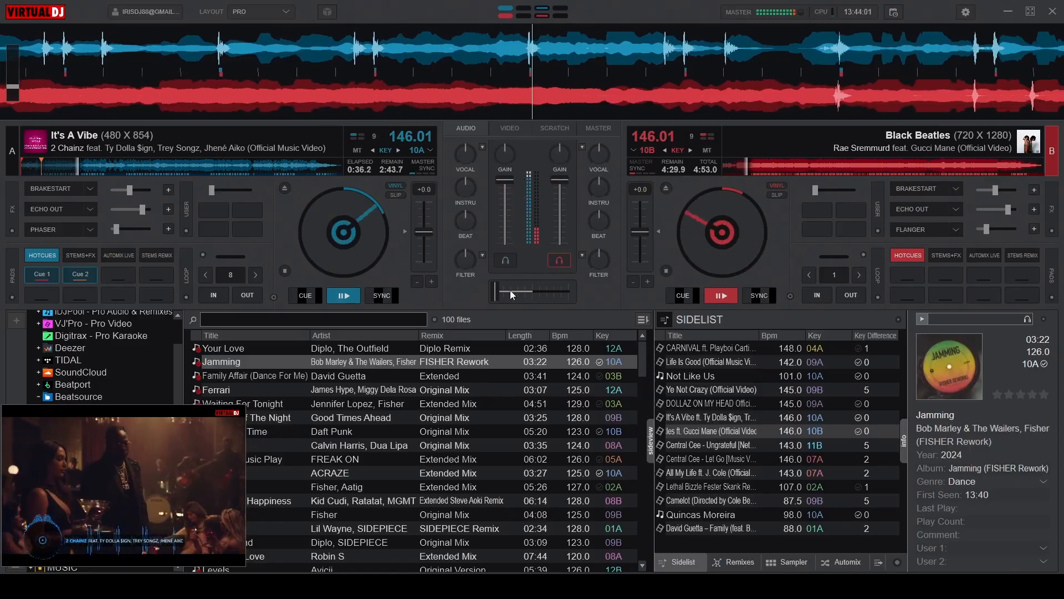
pyautogui.click(597, 127)
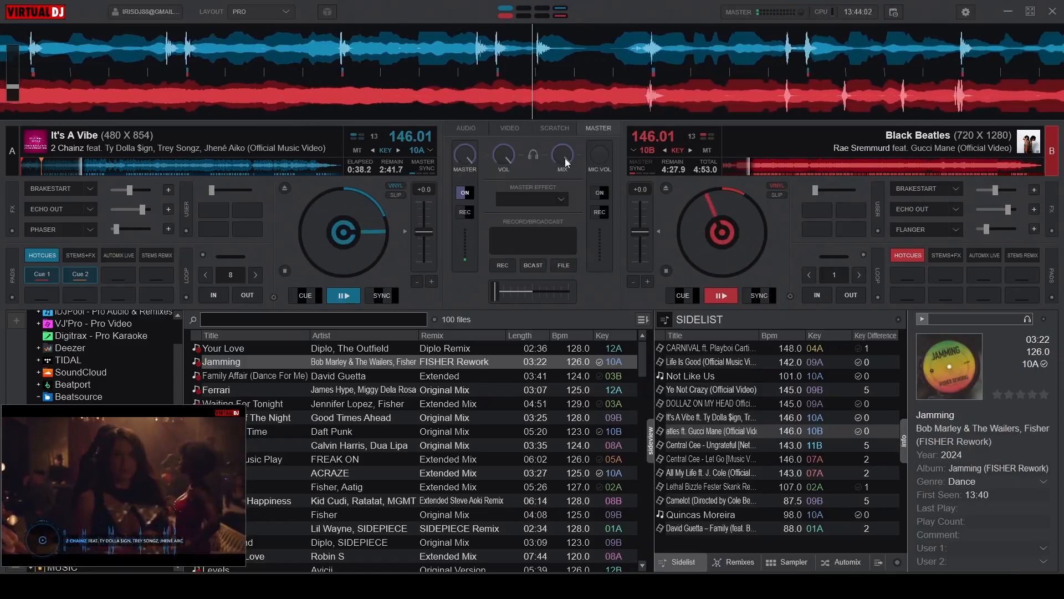